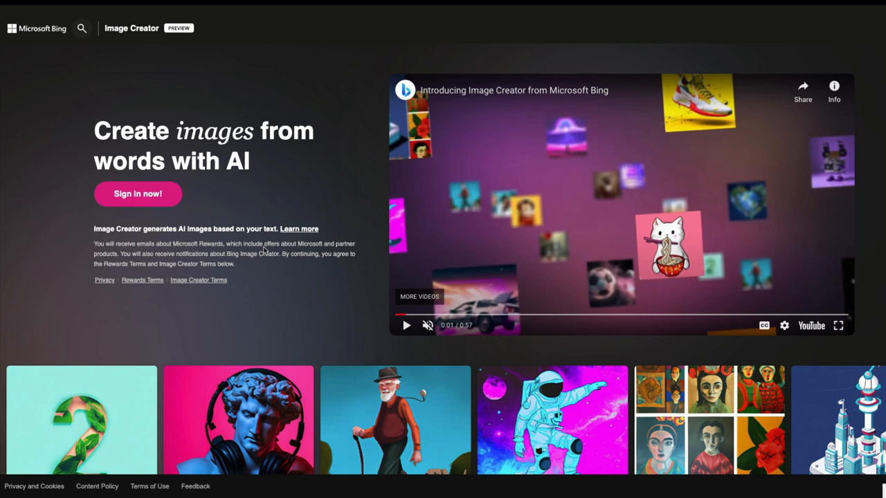
pyautogui.moveTo(272, 274)
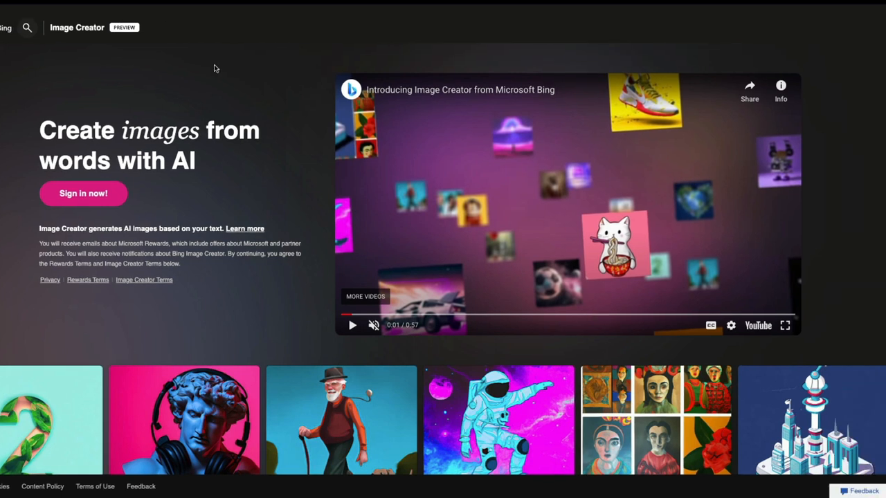
pyautogui.moveTo(210, 105)
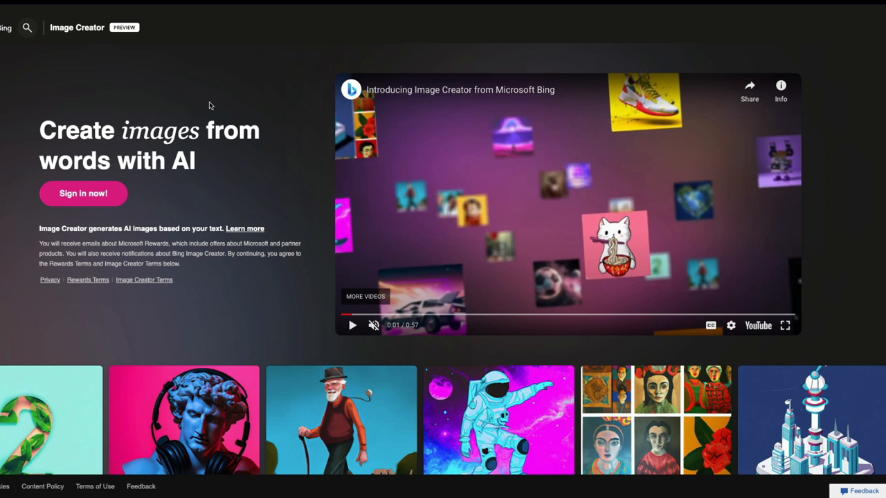
pyautogui.moveTo(166, 193)
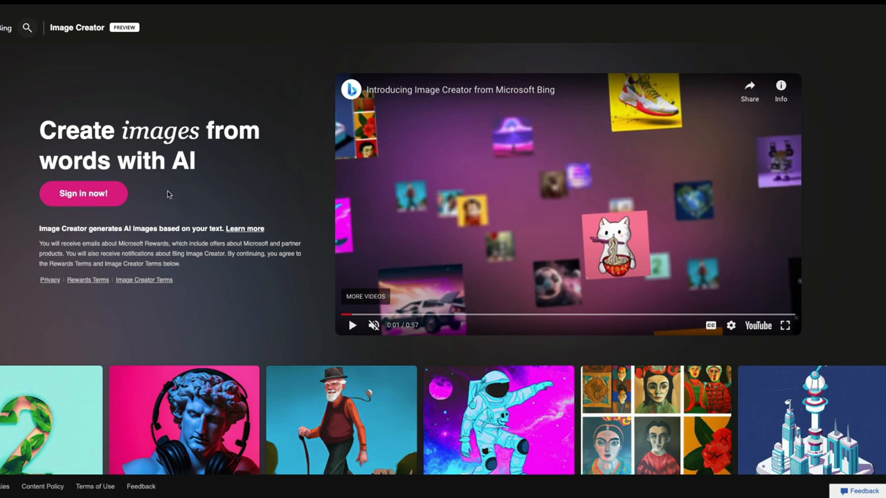
pyautogui.moveTo(29, 145)
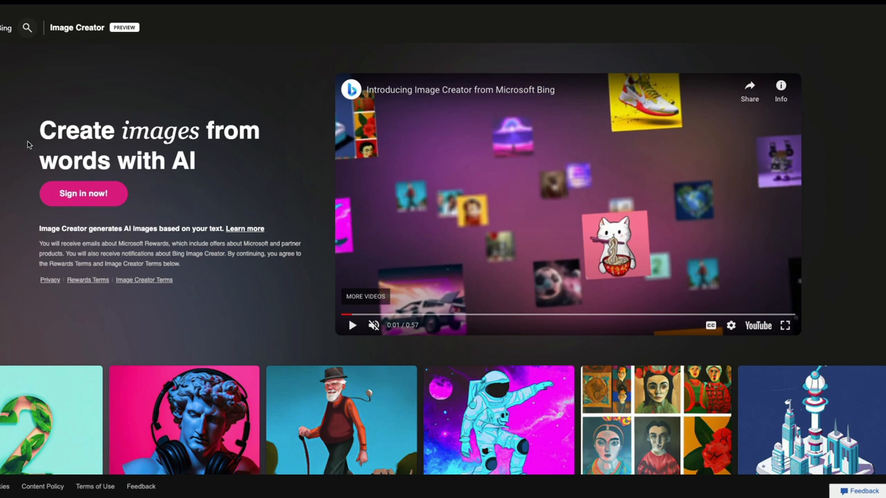
pyautogui.moveTo(47, 136)
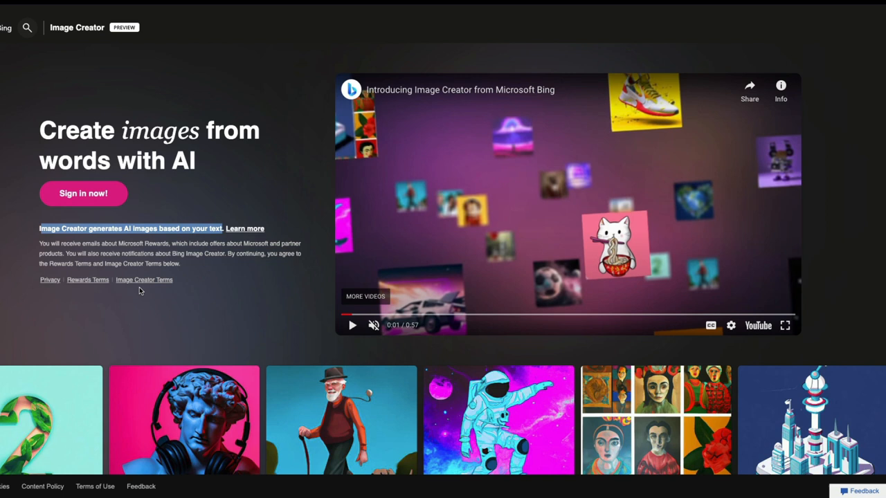
pyautogui.moveTo(171, 242)
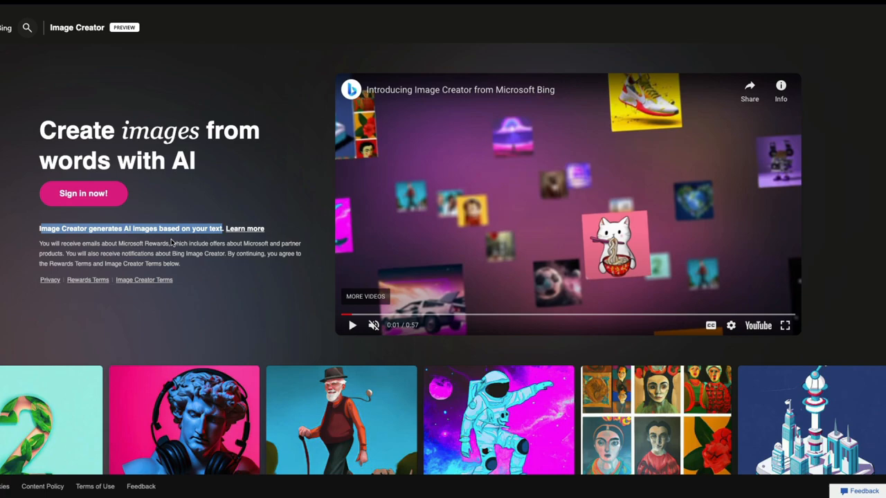
# - Reach the Frequently asked questions and expand 'What is Image Creator?'
pyautogui.scroll(-3)
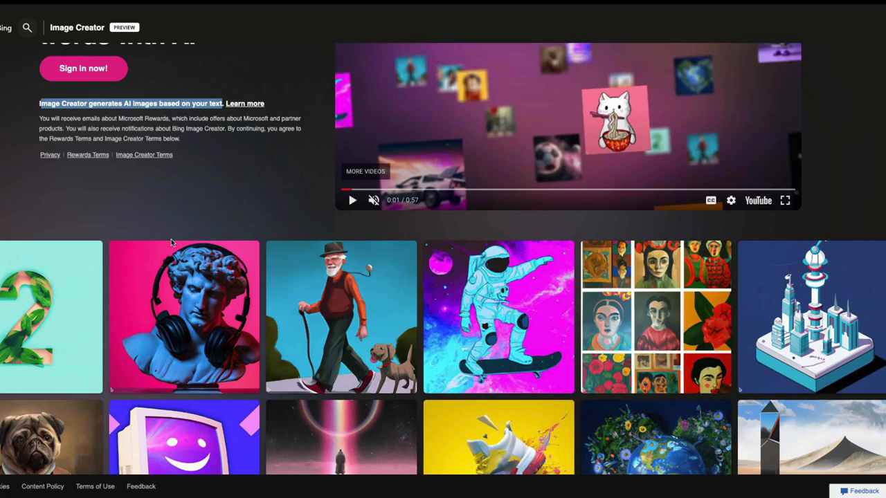
pyautogui.scroll(-3)
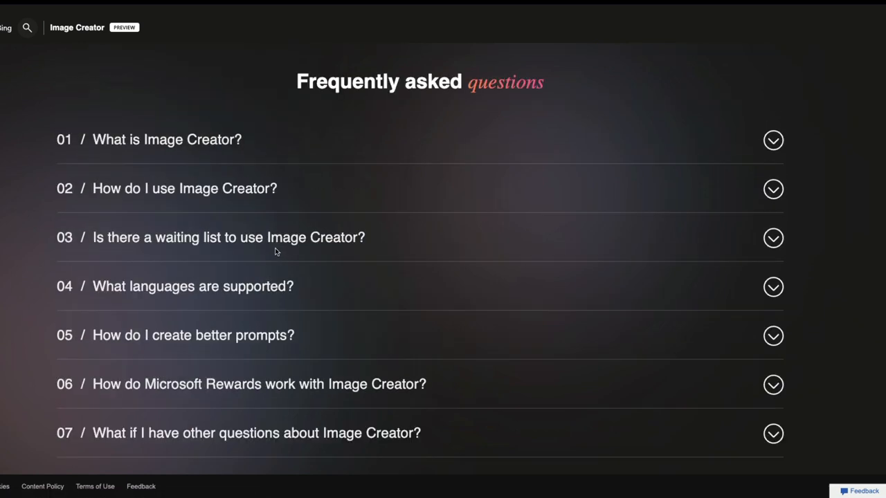
pyautogui.click(772, 140)
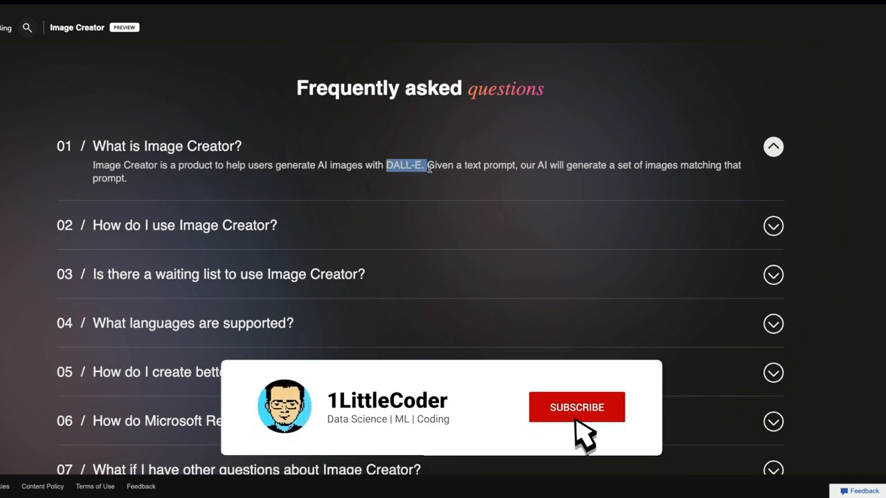
# - Expand the Microsoft Rewards question and highlight its line about redeeming points for boosts
pyautogui.click(576, 406)
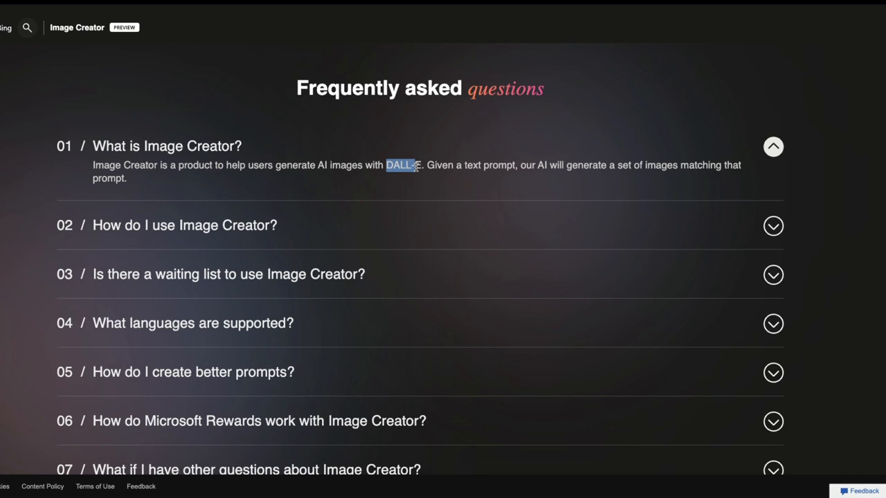
pyautogui.scroll(-3)
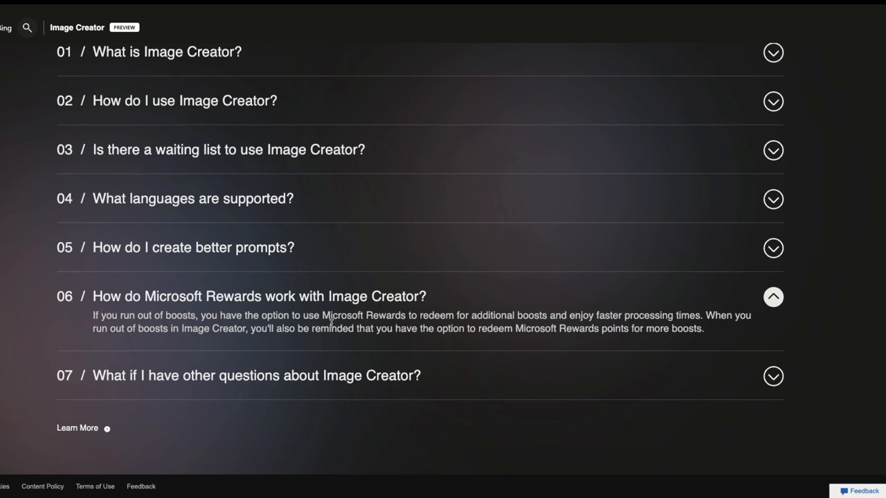
pyautogui.moveTo(141, 324)
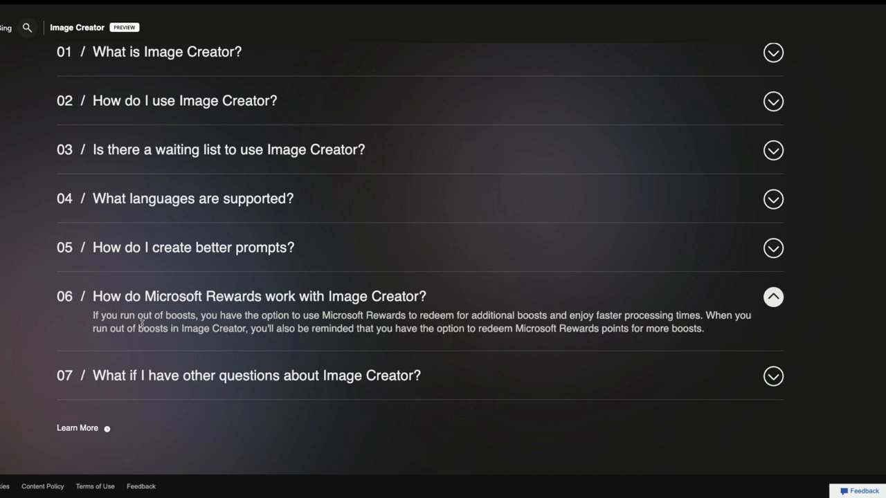
pyautogui.moveTo(440, 315)
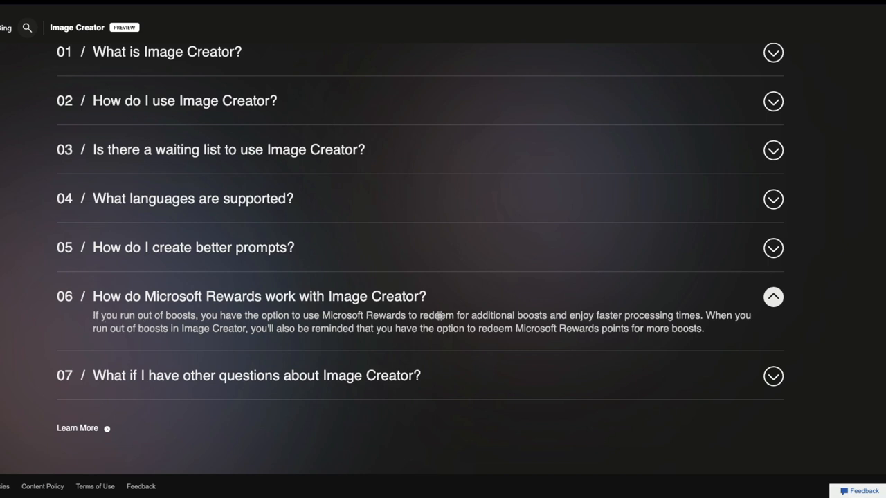
pyautogui.doubleClick(364, 315)
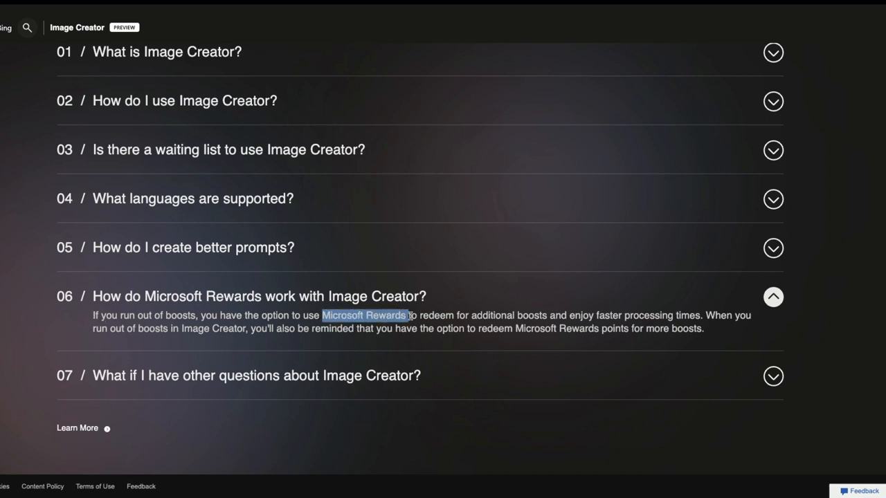
pyautogui.moveTo(408, 315); pyautogui.dragTo(550, 316)
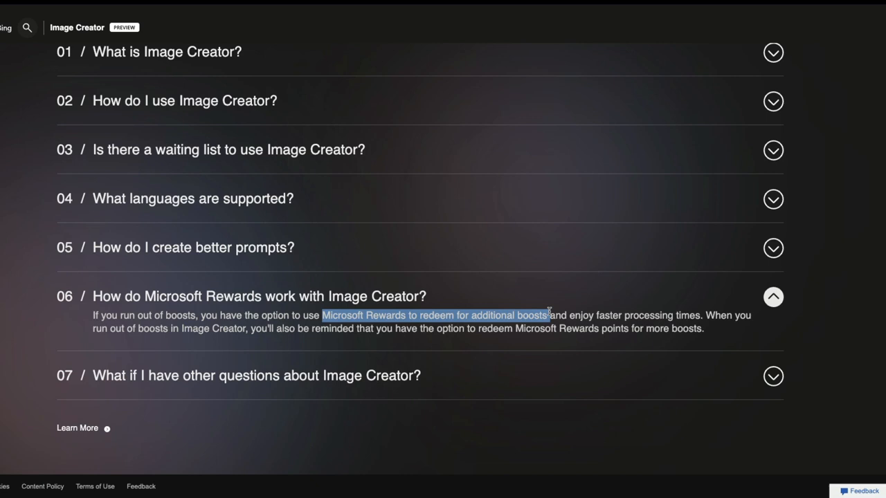
pyautogui.moveTo(545, 311)
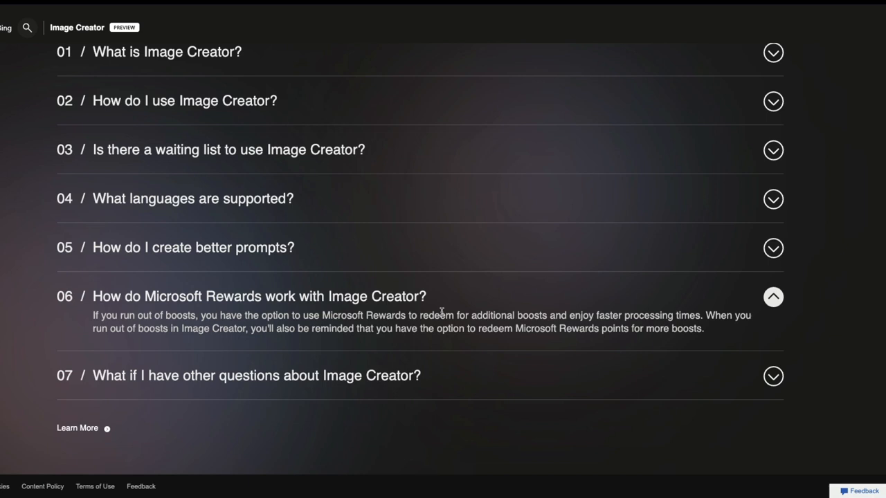
pyautogui.moveTo(365, 390)
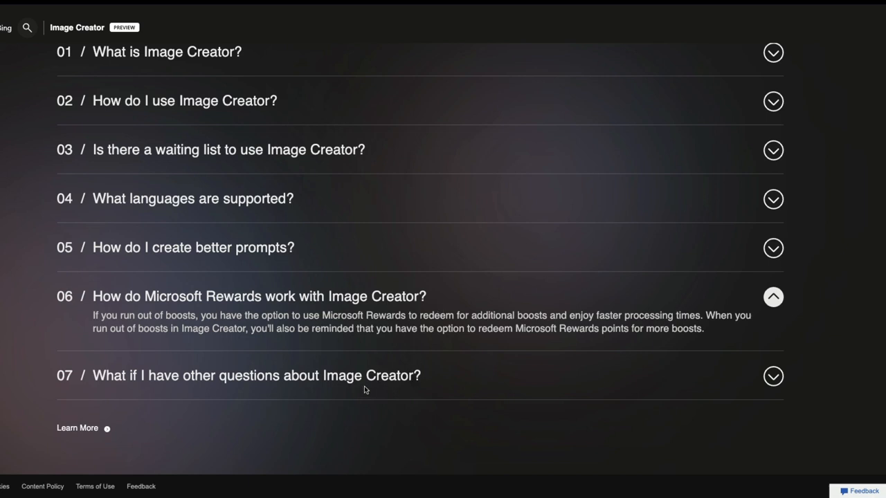
# - Scroll to the FAQ answer on creating better prompts with its example template
pyautogui.scroll(-3)
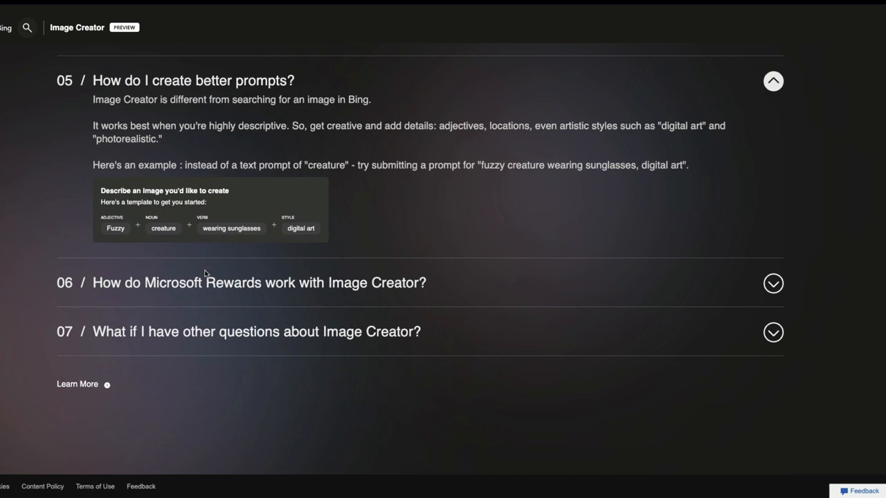
pyautogui.moveTo(119, 216)
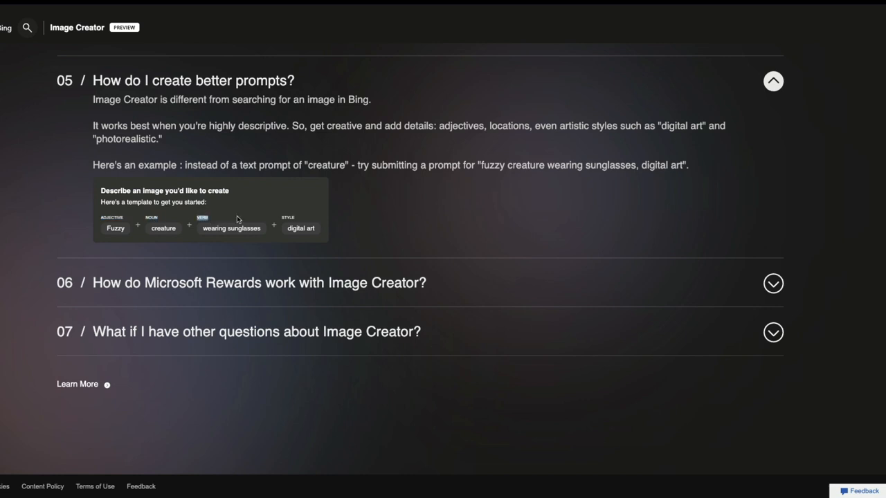
pyautogui.moveTo(554, 243)
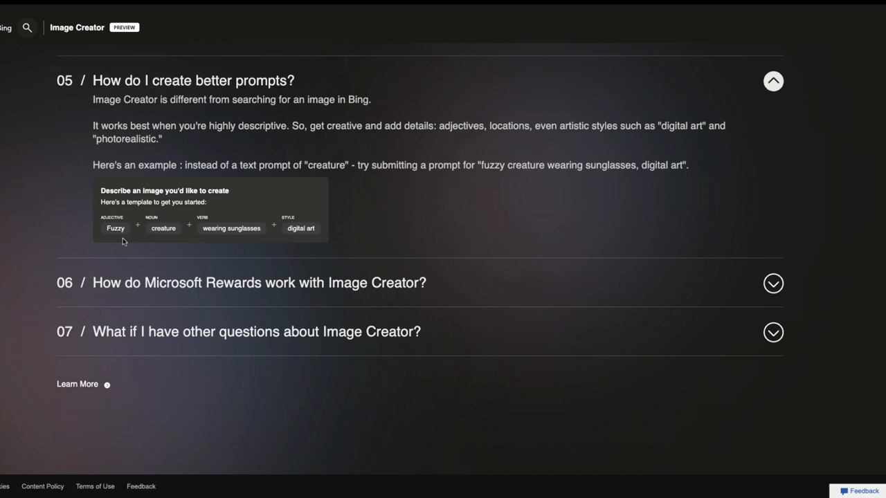
pyautogui.moveTo(214, 238)
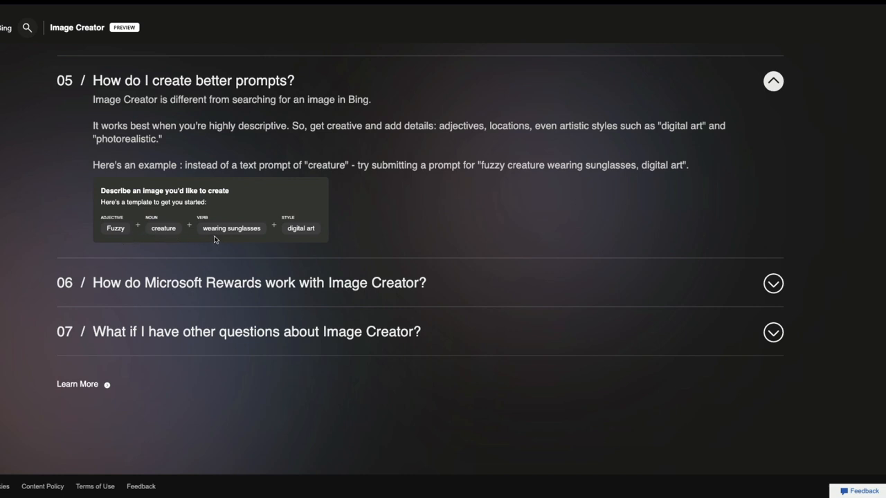
pyautogui.moveTo(310, 235)
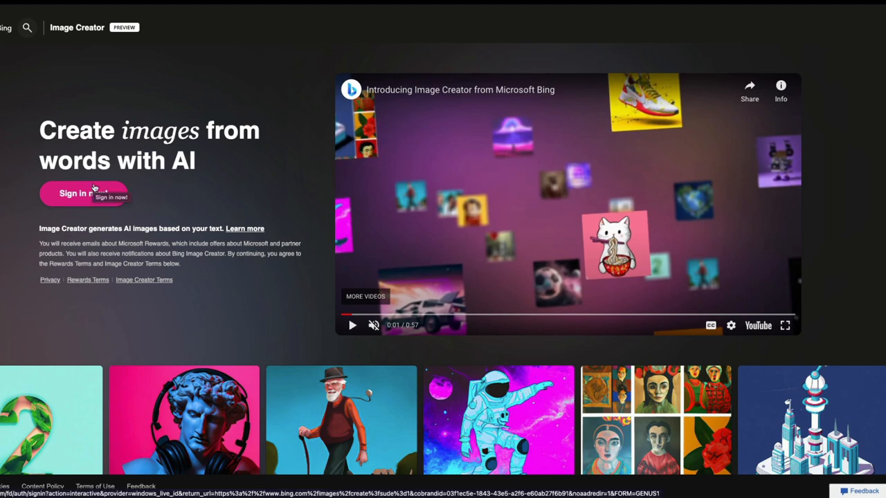
# - Sign in and cycle Surprise Me suggestions until the yellow-raincoat-and-volcano prompt fills the box
pyautogui.click(72, 194)
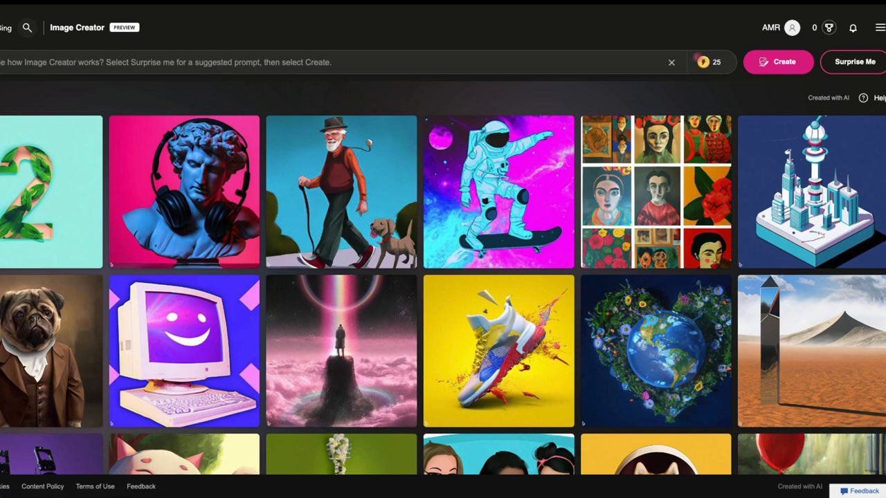
pyautogui.moveTo(116, 74)
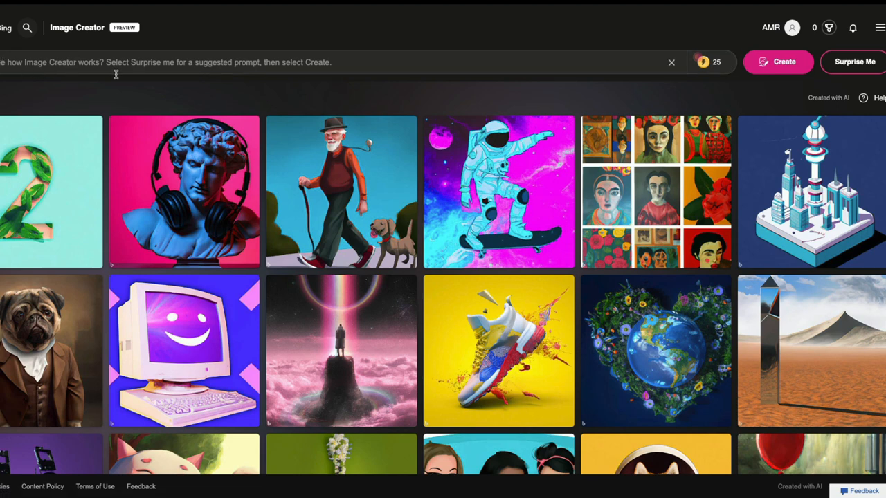
pyautogui.moveTo(539, 48)
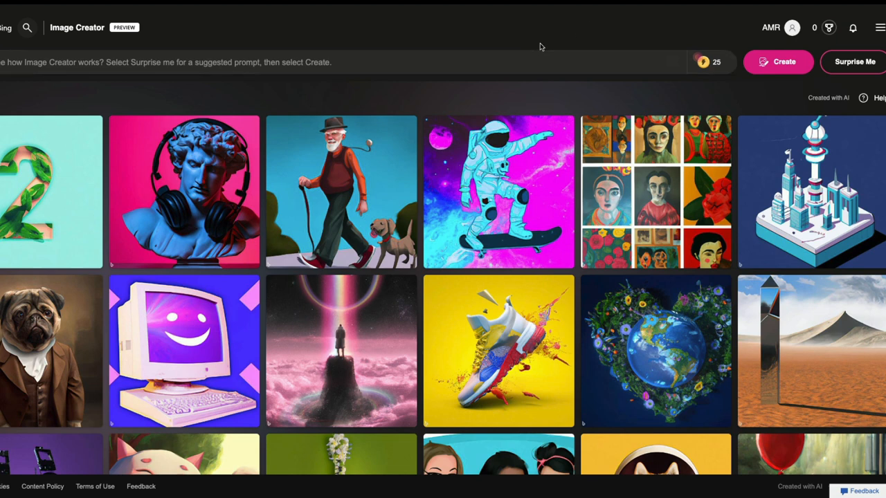
pyautogui.moveTo(855, 60)
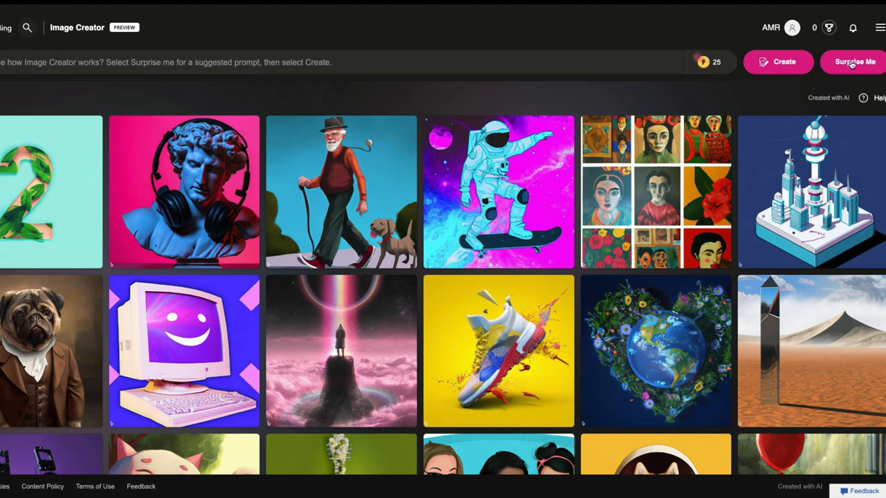
pyautogui.click(854, 61)
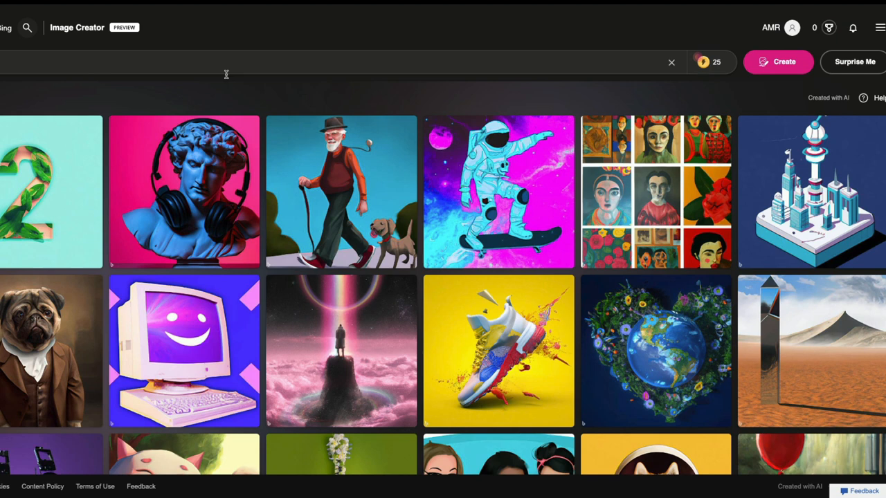
pyautogui.write('terrier dressed as a jungle explorer, digital art')
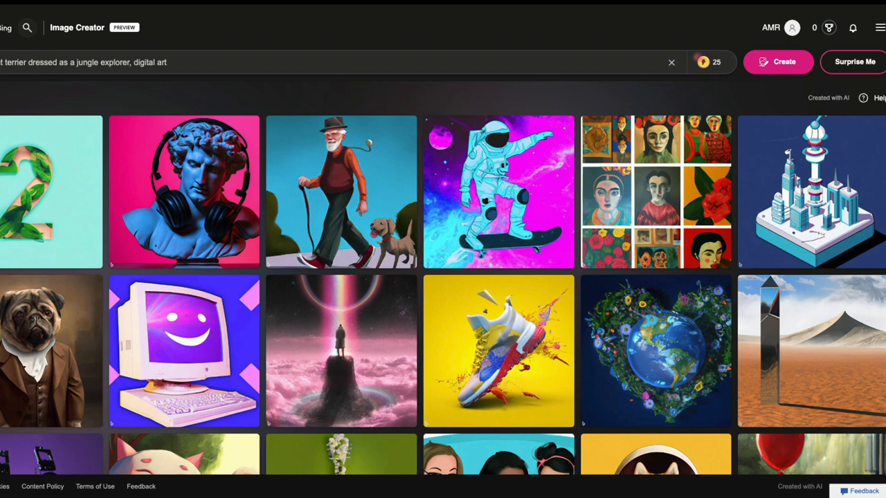
pyautogui.click(7, 62)
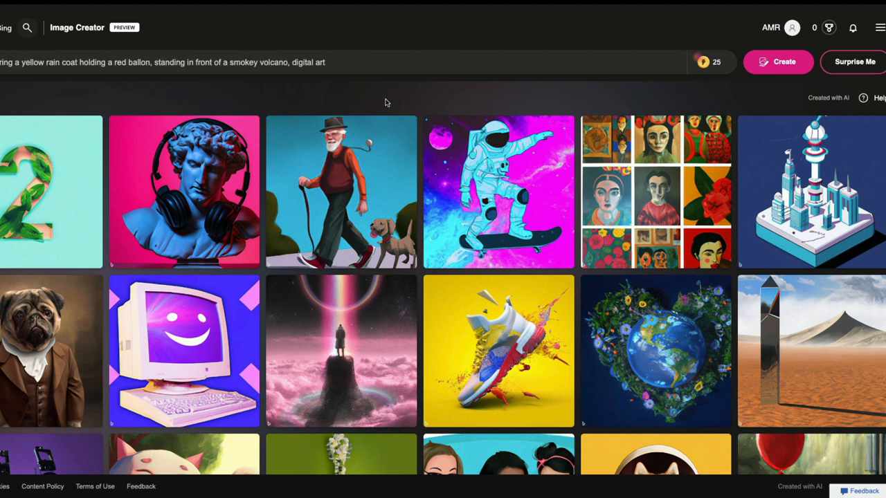
pyautogui.click(28, 62)
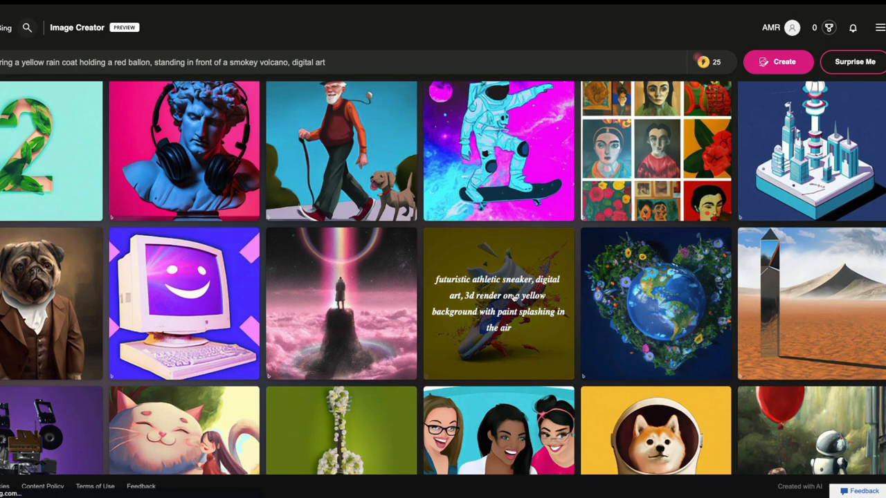
# - View the paint-splashing sneaker image and select its prompt text
pyautogui.click(499, 303)
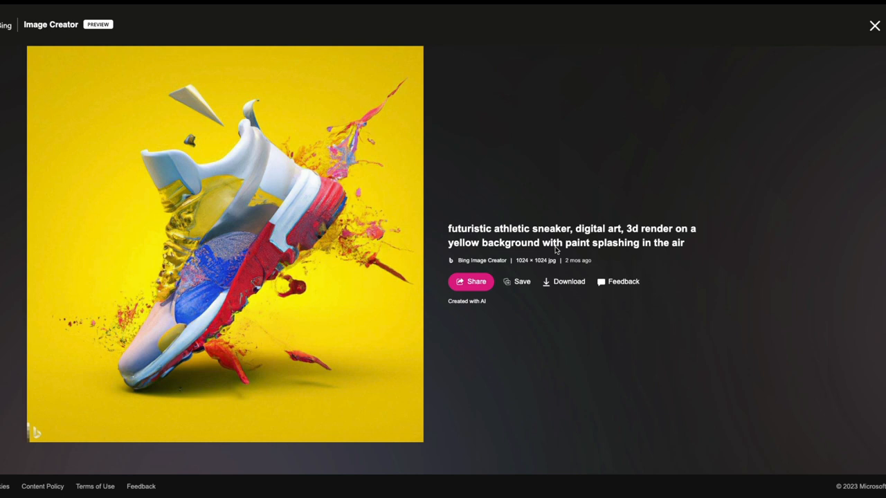
pyautogui.moveTo(668, 256)
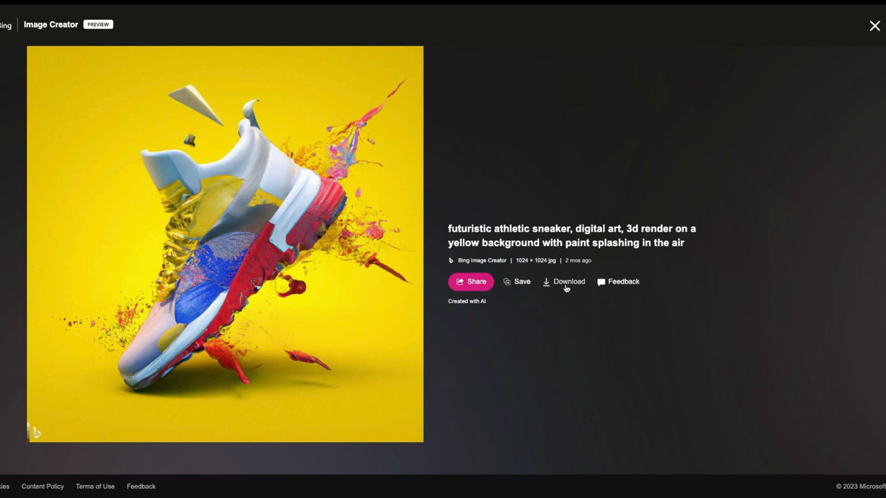
pyautogui.moveTo(496, 306)
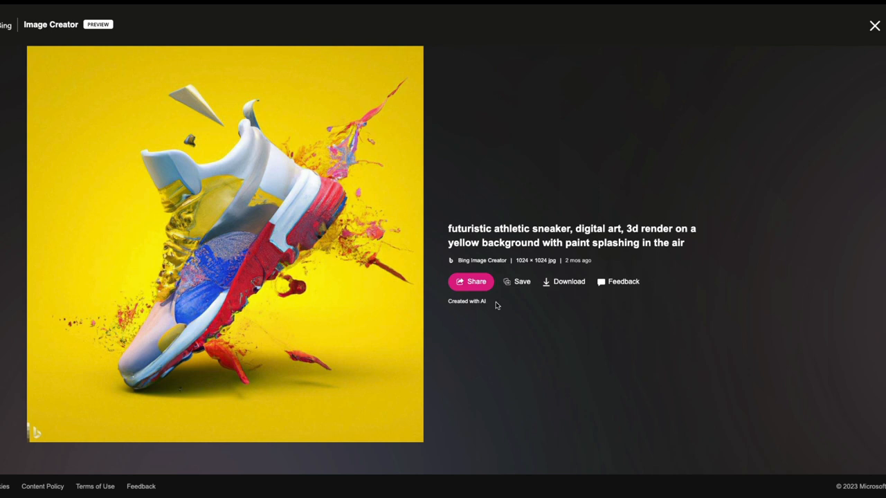
pyautogui.doubleClick(466, 302)
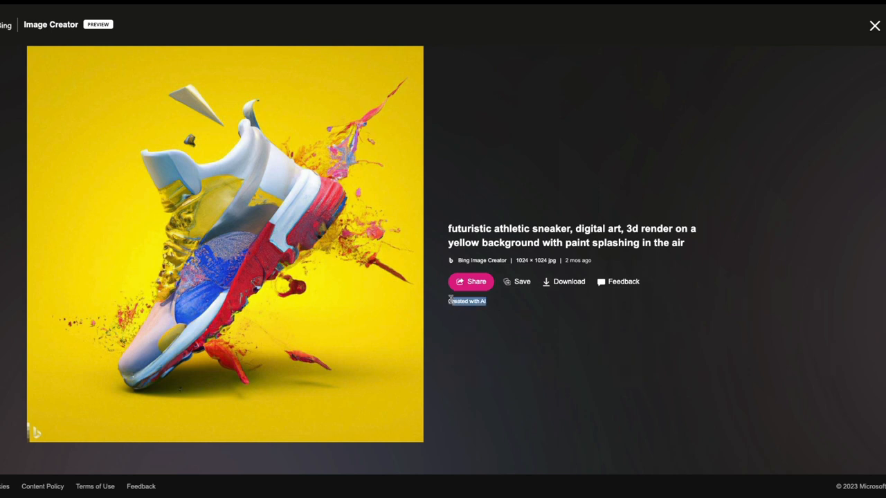
pyautogui.moveTo(875, 25)
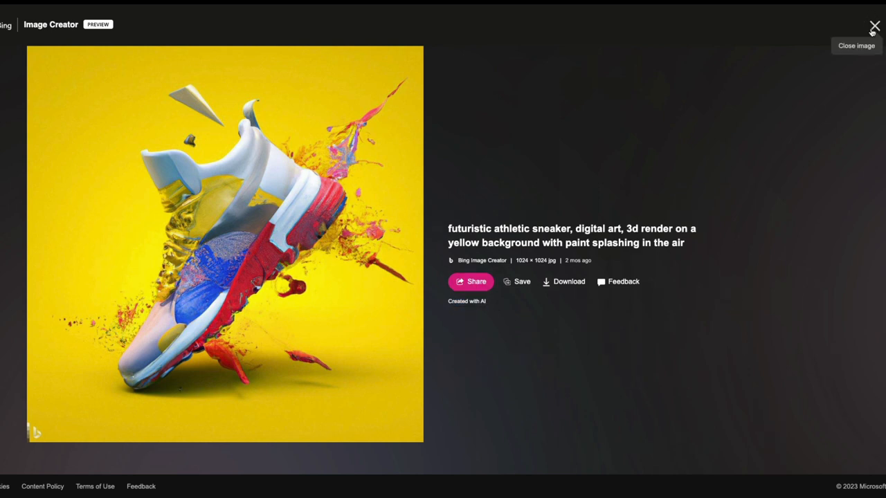
pyautogui.click(875, 26)
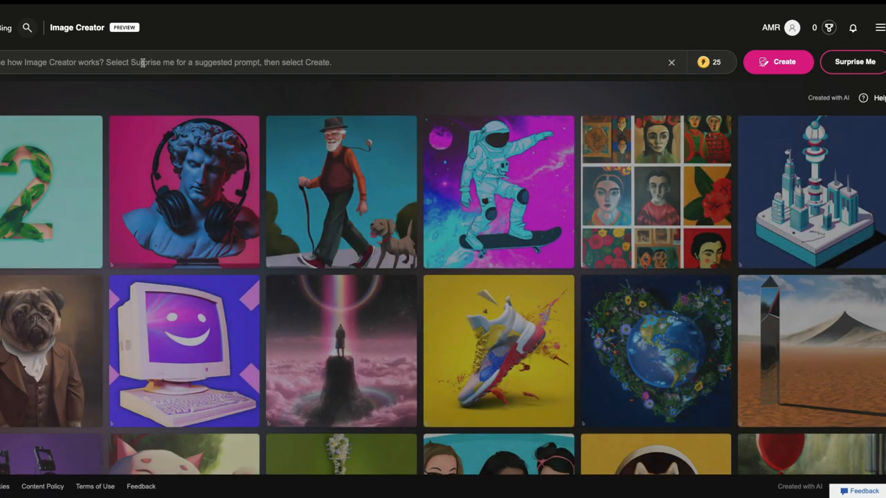
pyautogui.scroll(-3)
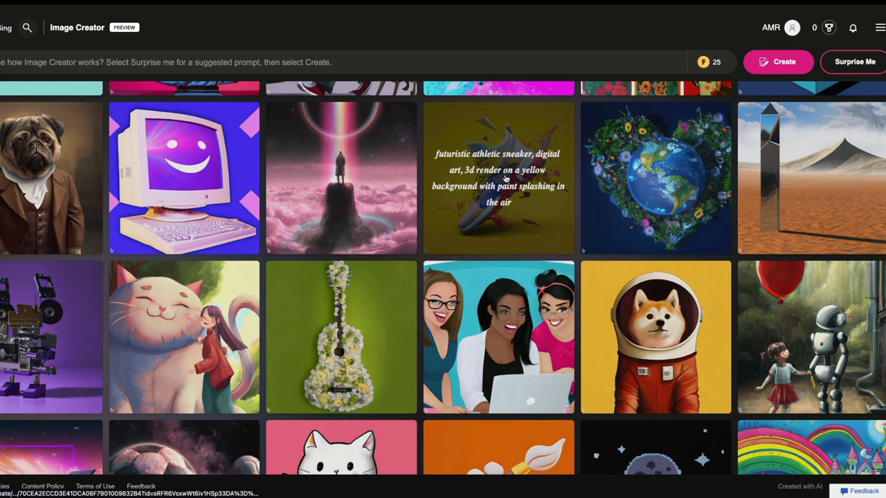
# - Copy the sneaker prompt into the prompt box and swap 'athletic sneaker' for 'gameboy gaming console'
pyautogui.click(498, 177)
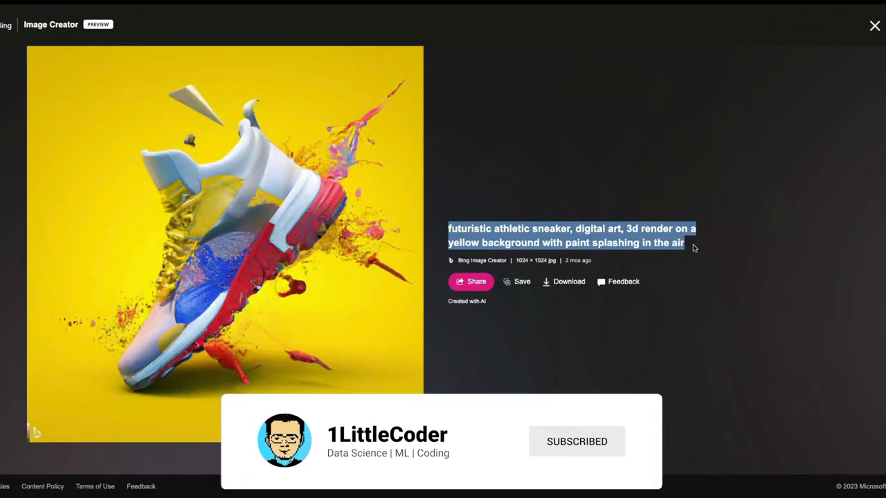
pyautogui.click(874, 25)
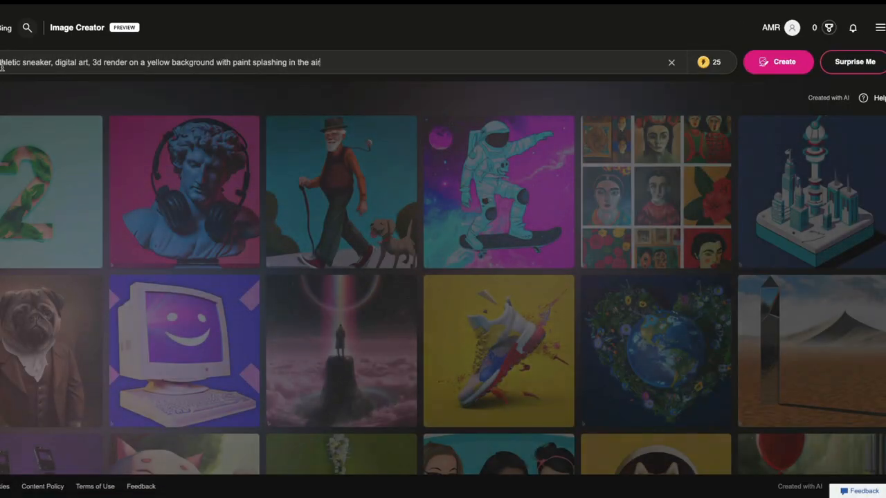
pyautogui.doubleClick(28, 62)
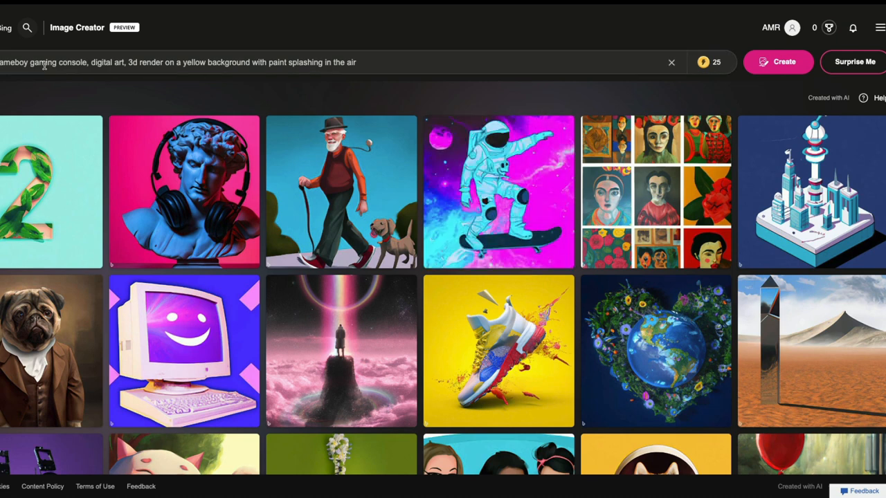
# - Generate four images from the gameboy gaming console paint-splash prompt
pyautogui.click(778, 61)
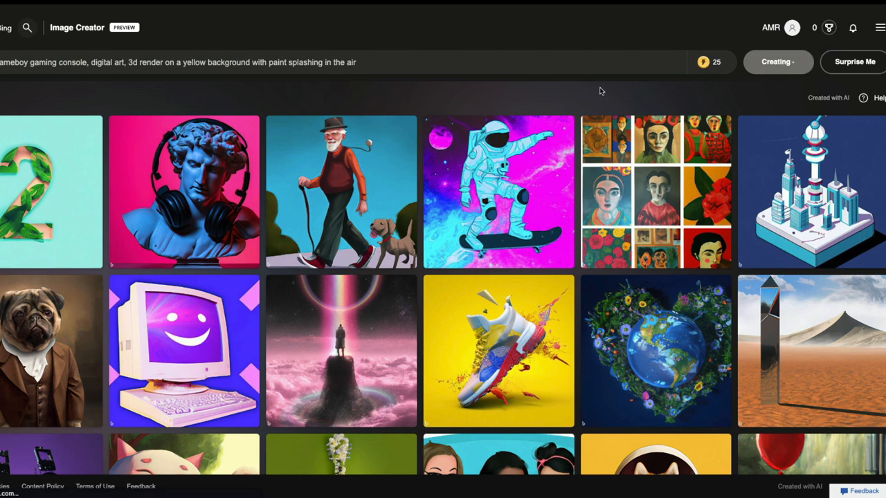
pyautogui.click(778, 61)
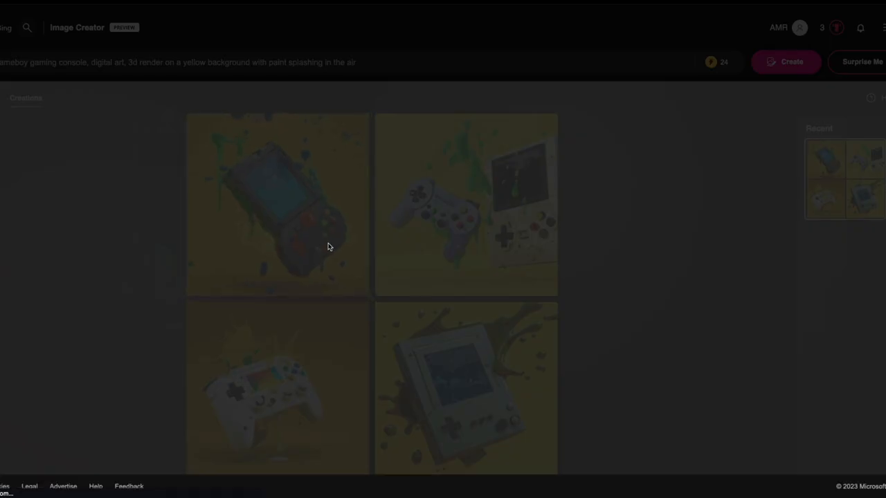
pyautogui.click(277, 205)
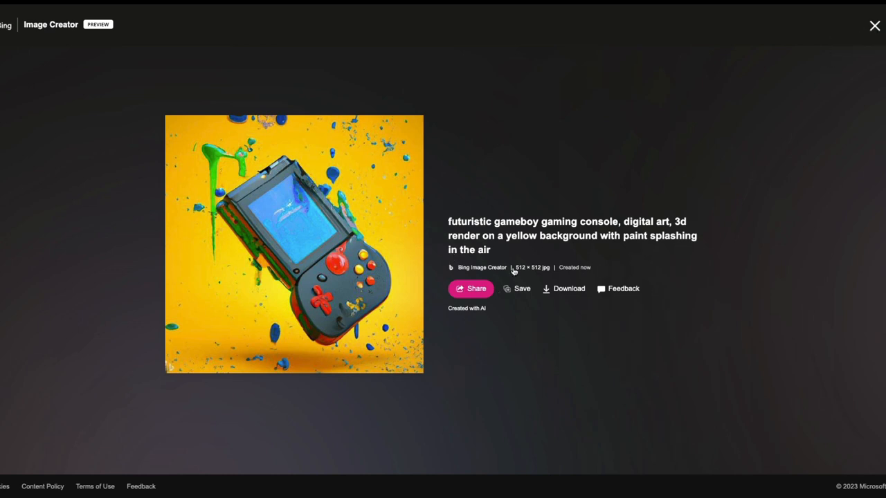
pyautogui.click(874, 25)
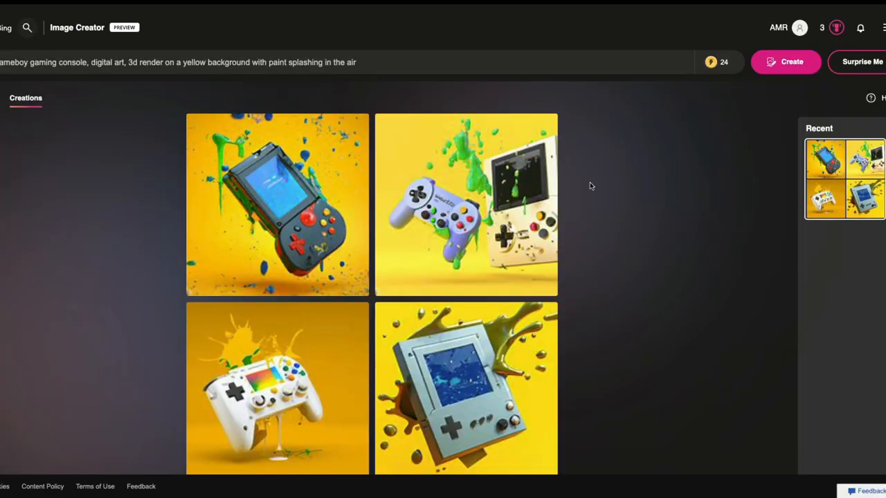
pyautogui.click(465, 205)
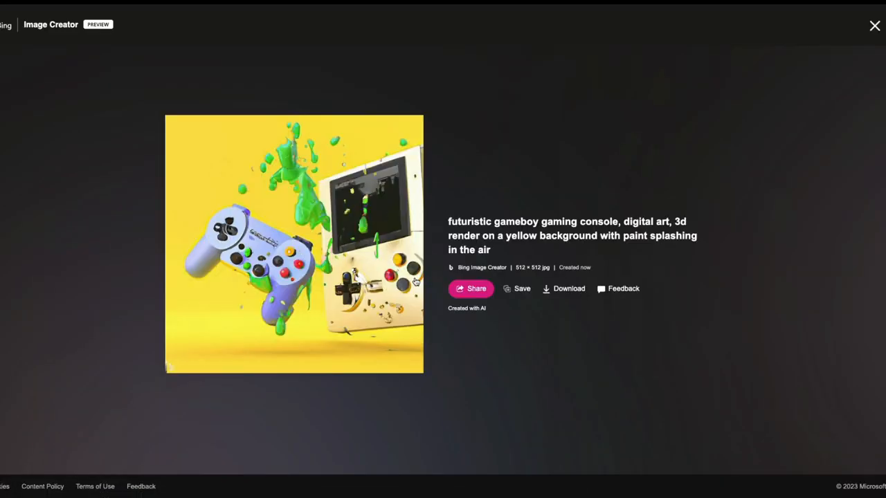
pyautogui.click(875, 25)
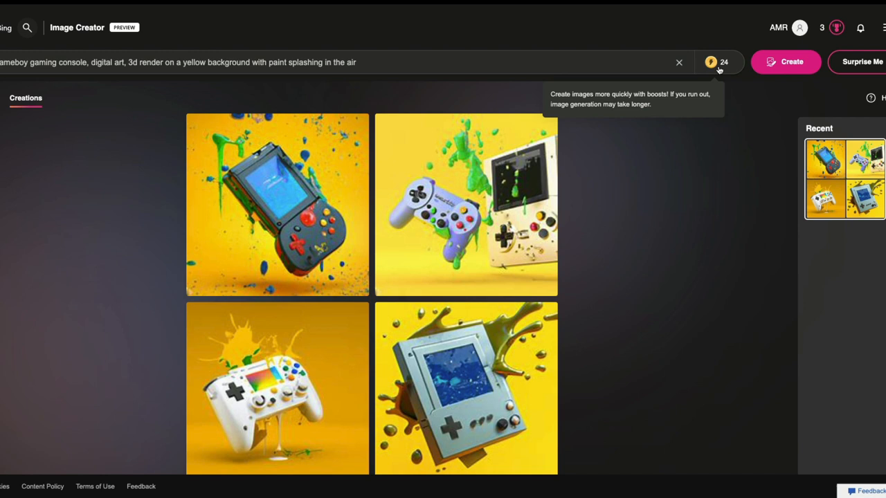
pyautogui.moveTo(830, 29)
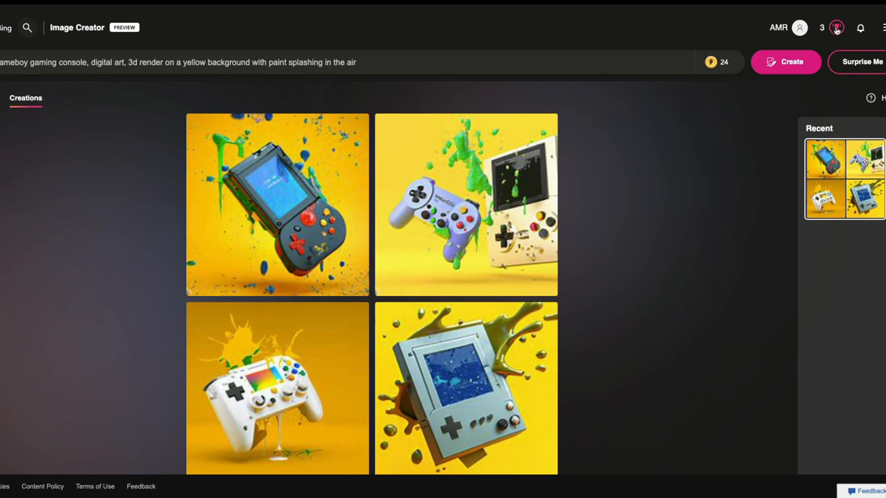
pyautogui.click(836, 28)
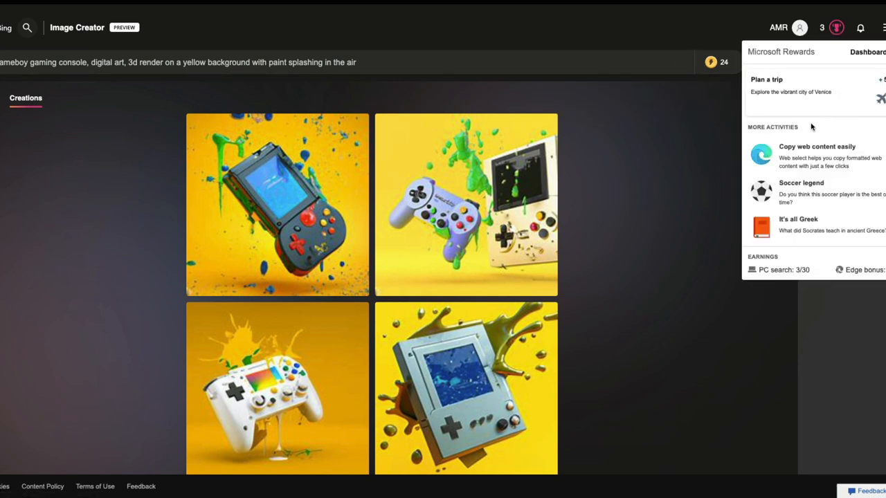
pyautogui.moveTo(811, 208)
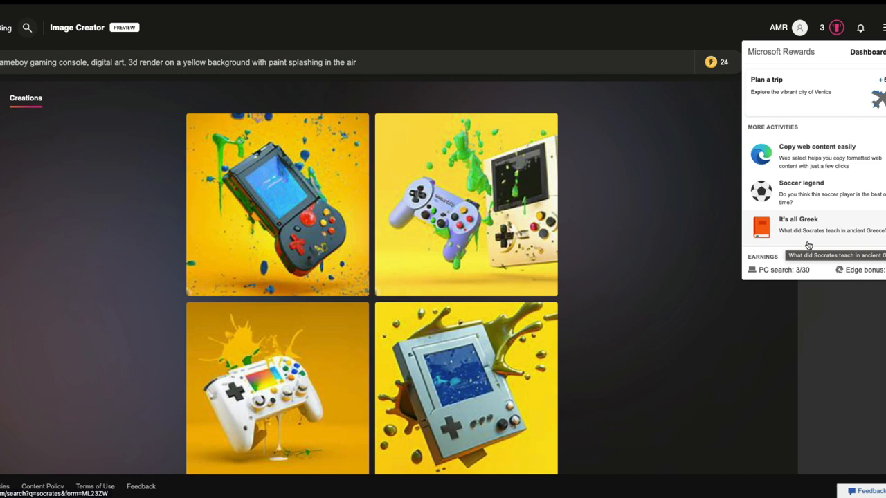
pyautogui.click(664, 277)
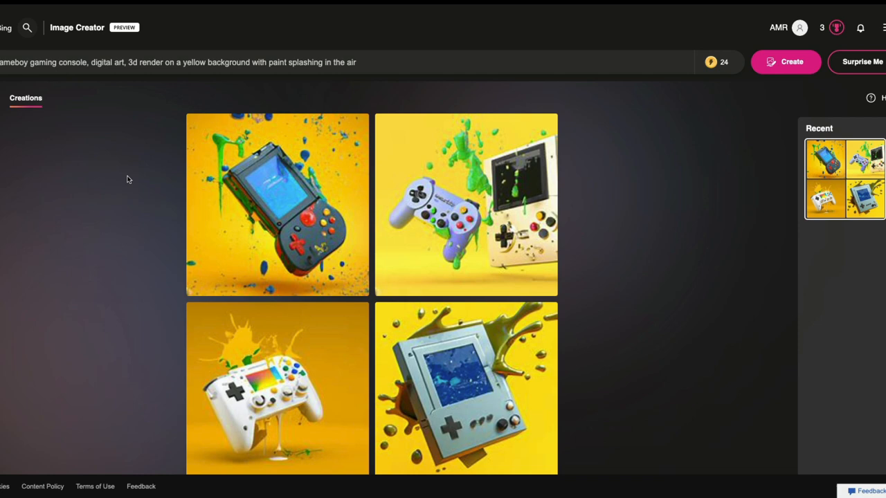
pyautogui.moveTo(122, 160)
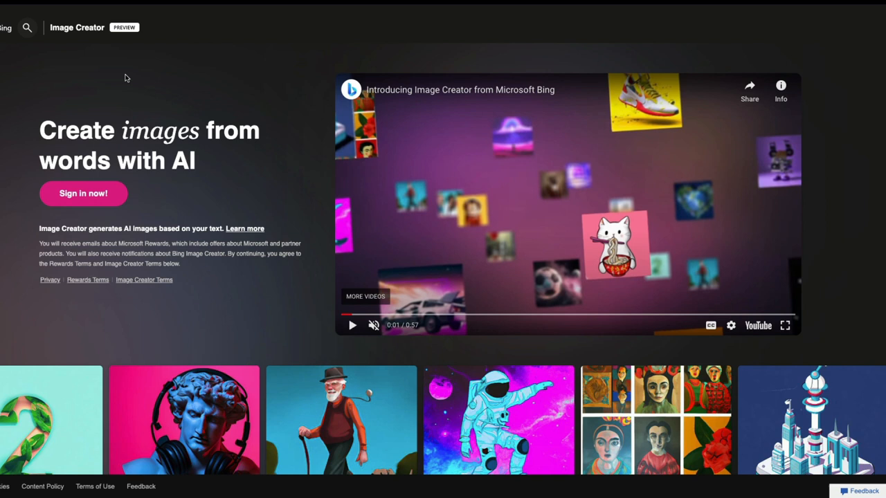
pyautogui.moveTo(76, 202)
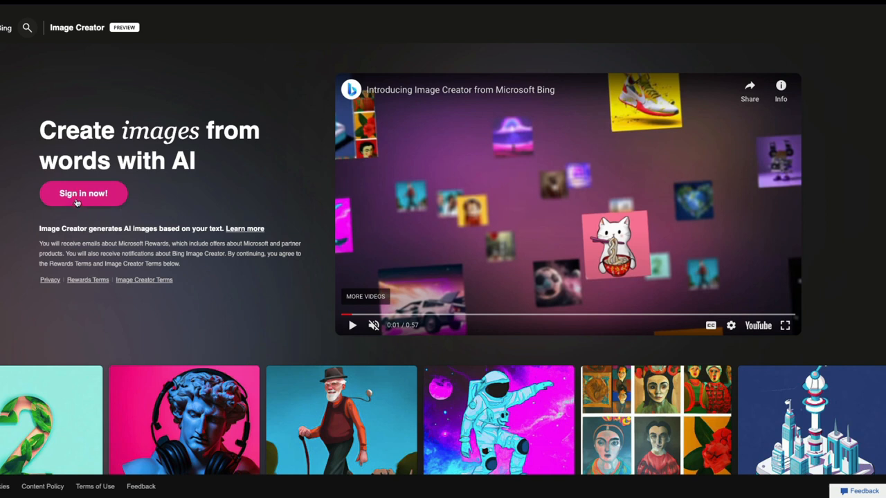
pyautogui.moveTo(131, 141)
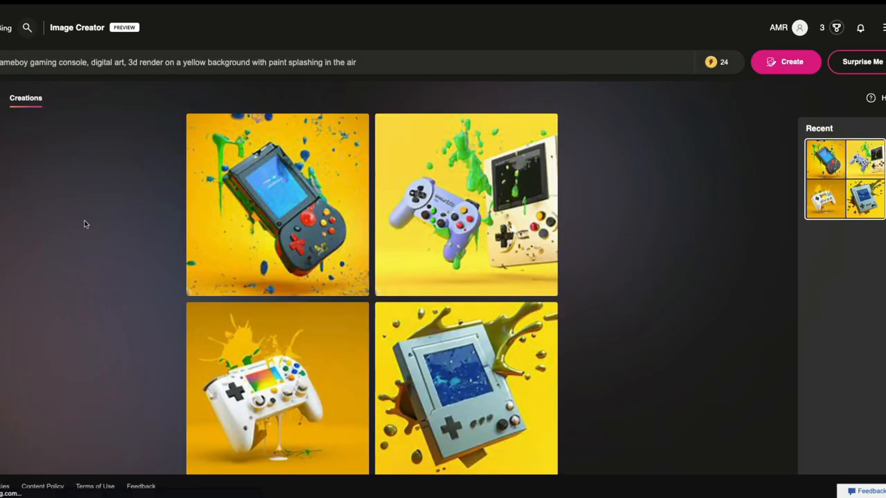
pyautogui.scroll(-3)
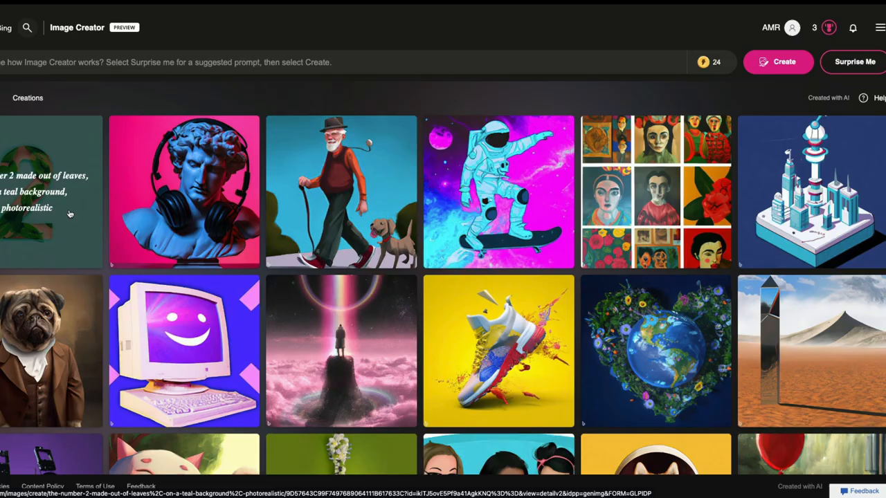
# - Copy the leafy number 2 image's leaves-on-teal prompt into the prompt box
pyautogui.scroll(-3)
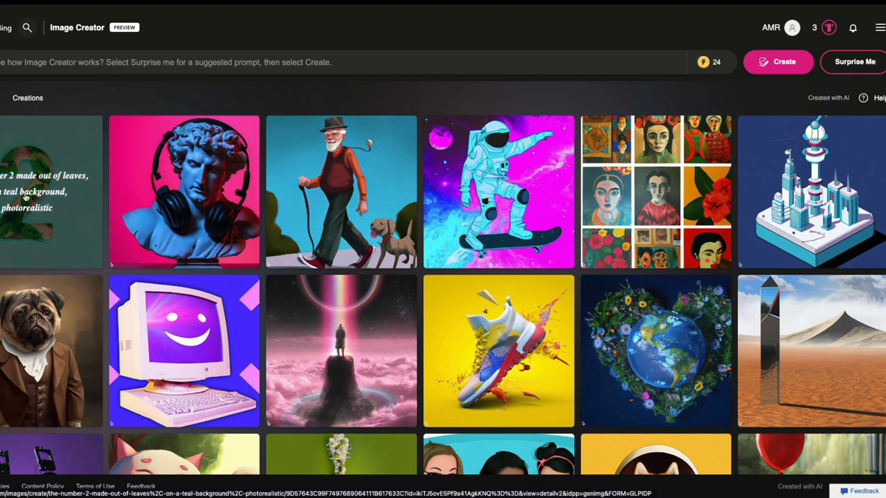
pyautogui.click(50, 191)
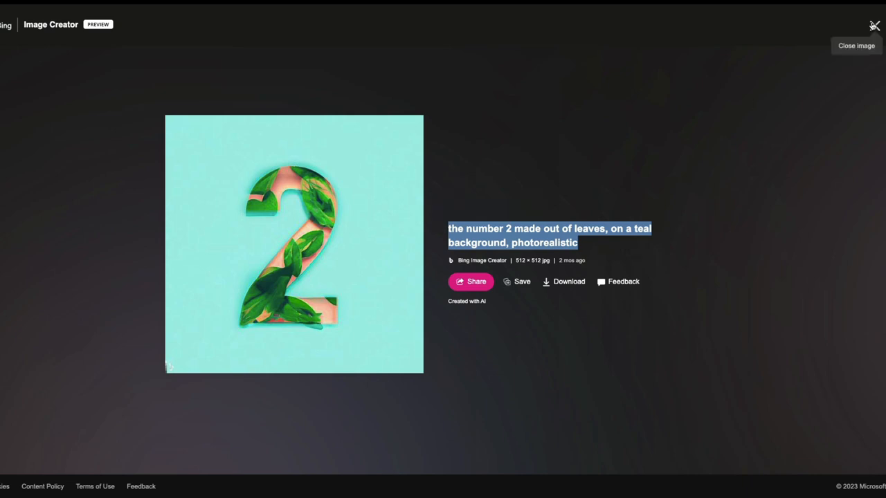
pyautogui.click(875, 26)
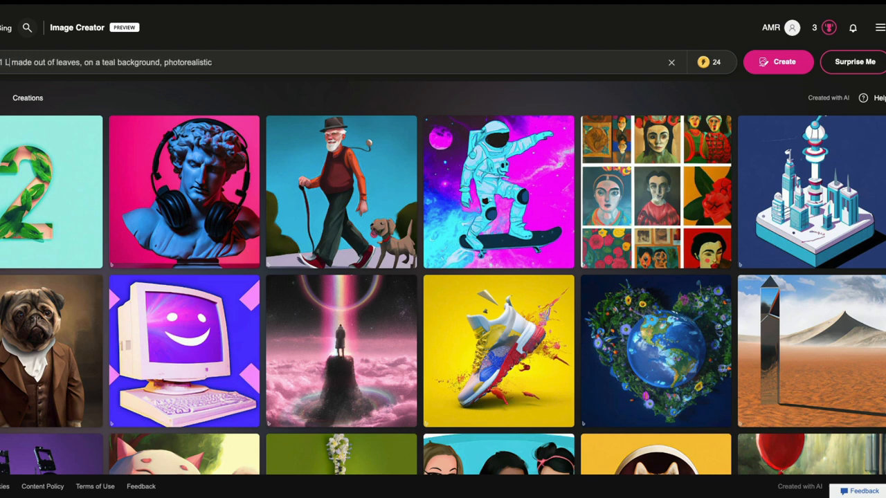
# - Reword the prompt to 'the word "1 LITTLECODER" made out of leaves, on a teal background, photorealistic'
pyautogui.write('LITTLECODER')
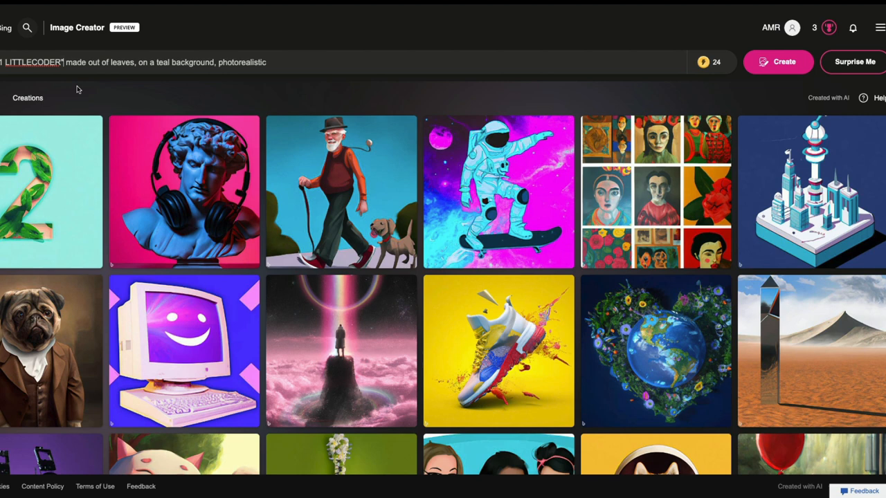
pyautogui.moveTo(69, 89)
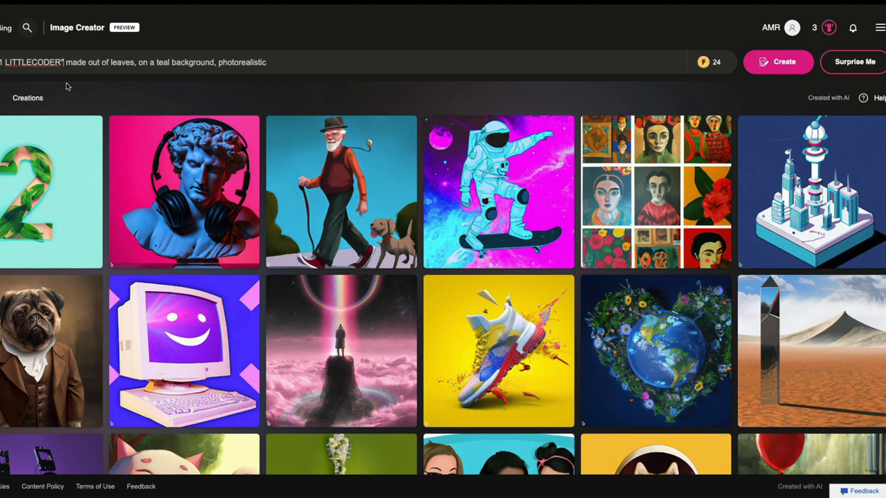
pyautogui.moveTo(205, 85)
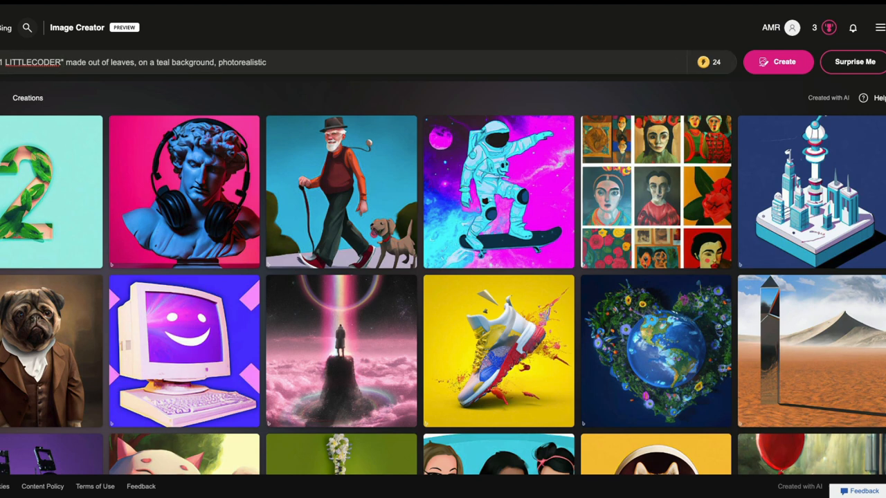
pyautogui.doubleClick(30, 62)
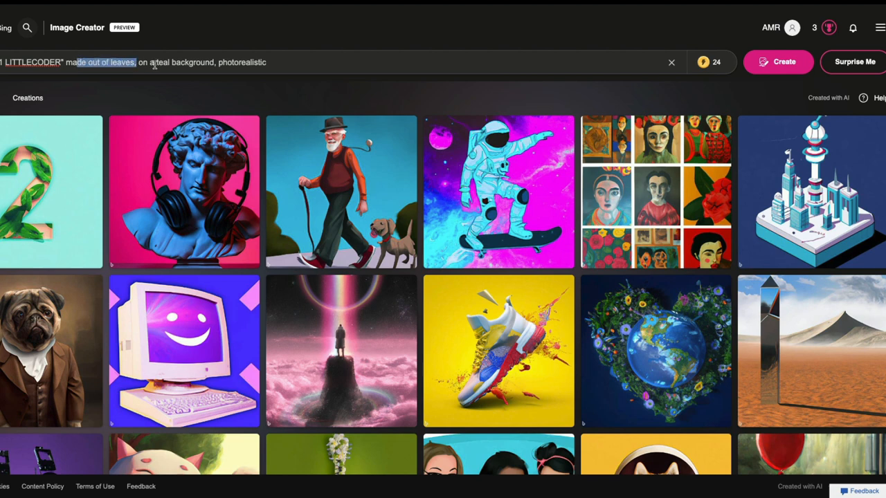
pyautogui.doubleClick(241, 62)
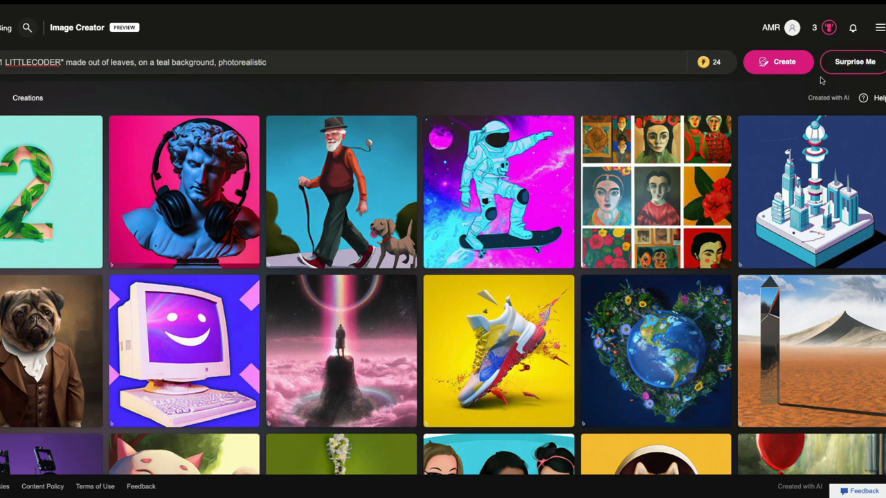
# - Generate images from the 1 LITTLECODER leaves prompt
pyautogui.click(778, 61)
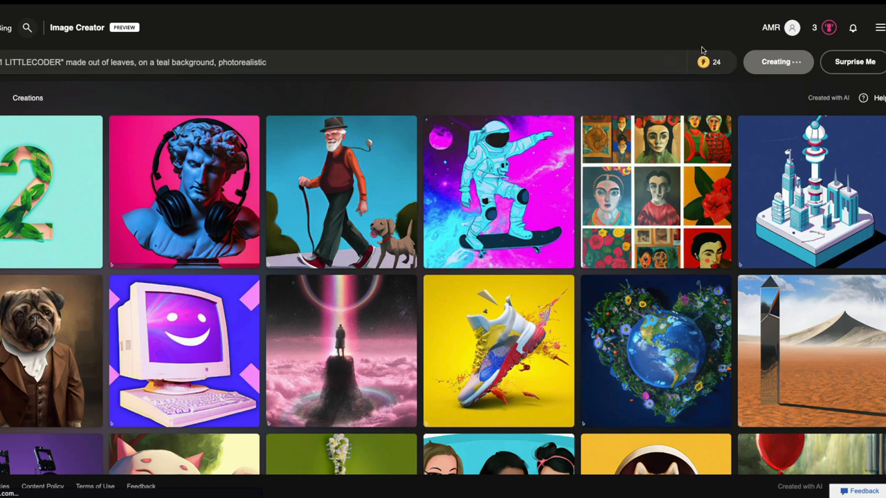
pyautogui.click(777, 61)
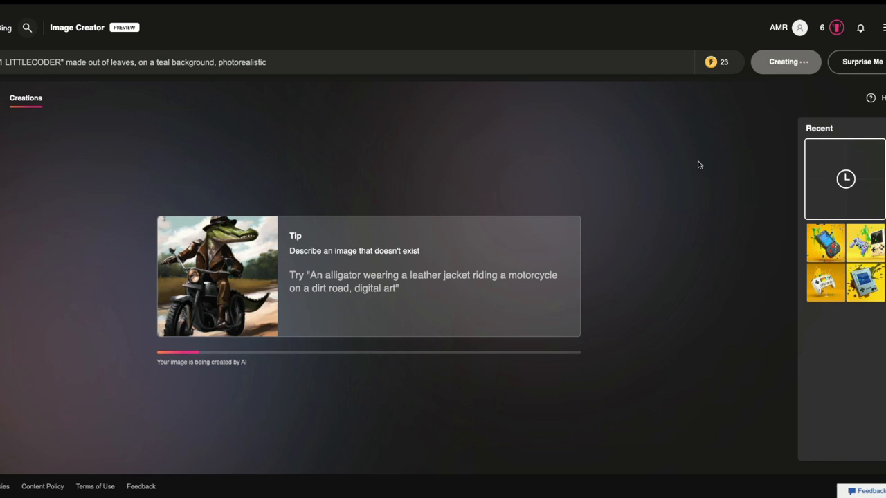
pyautogui.moveTo(382, 283)
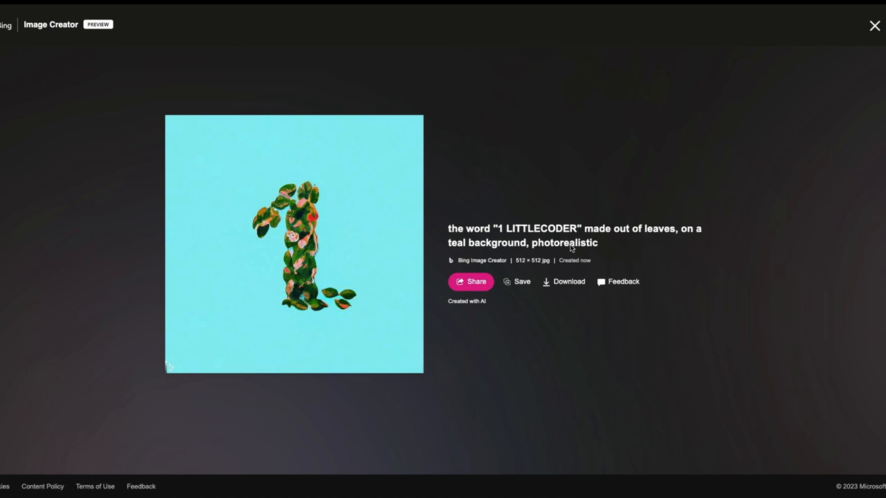
pyautogui.moveTo(541, 232)
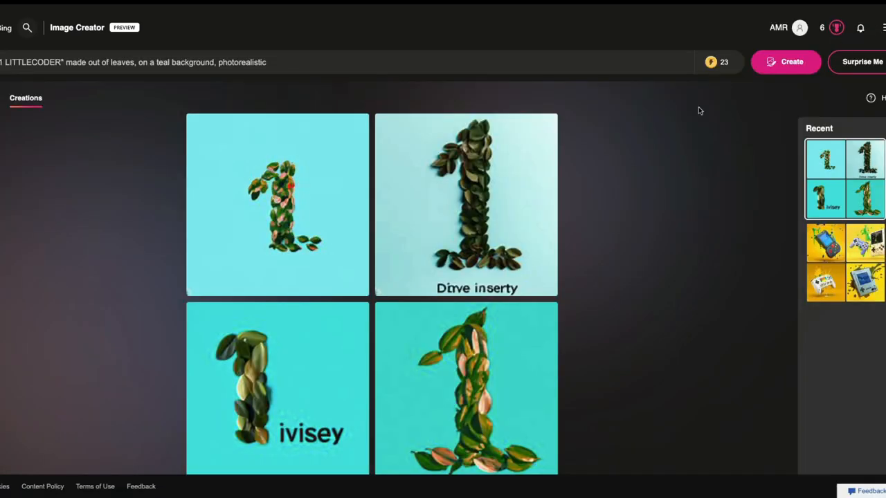
# - Enlarge one of the four leafy number 1 results, then return to the grid
pyautogui.click(276, 388)
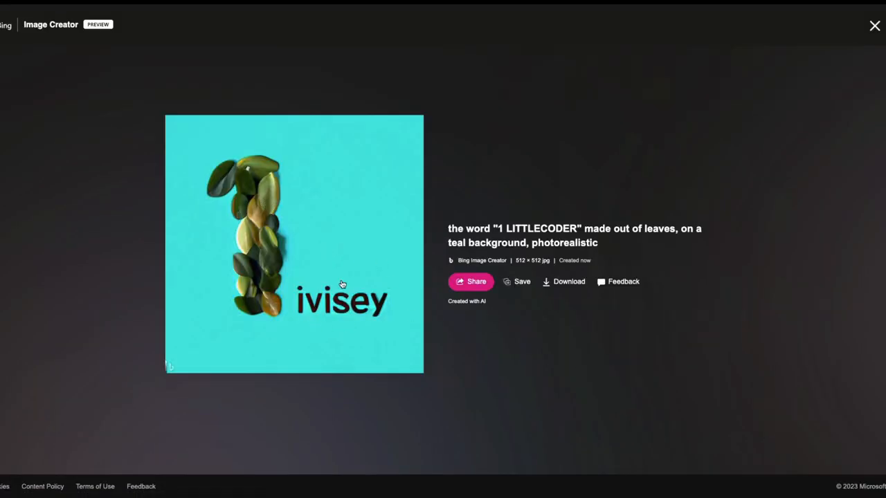
pyautogui.moveTo(761, 119)
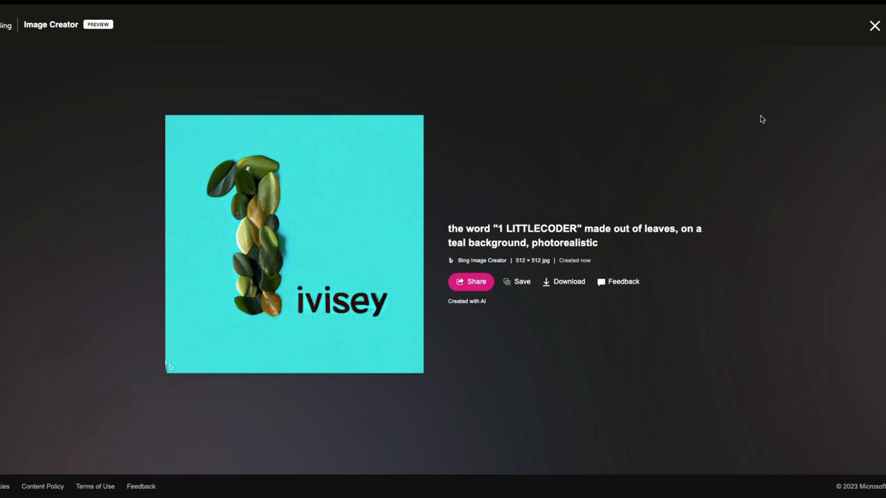
pyautogui.click(874, 25)
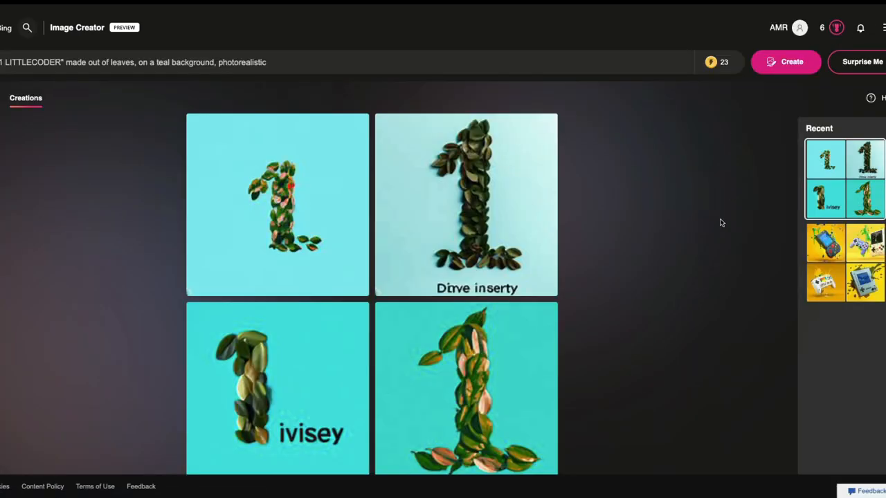